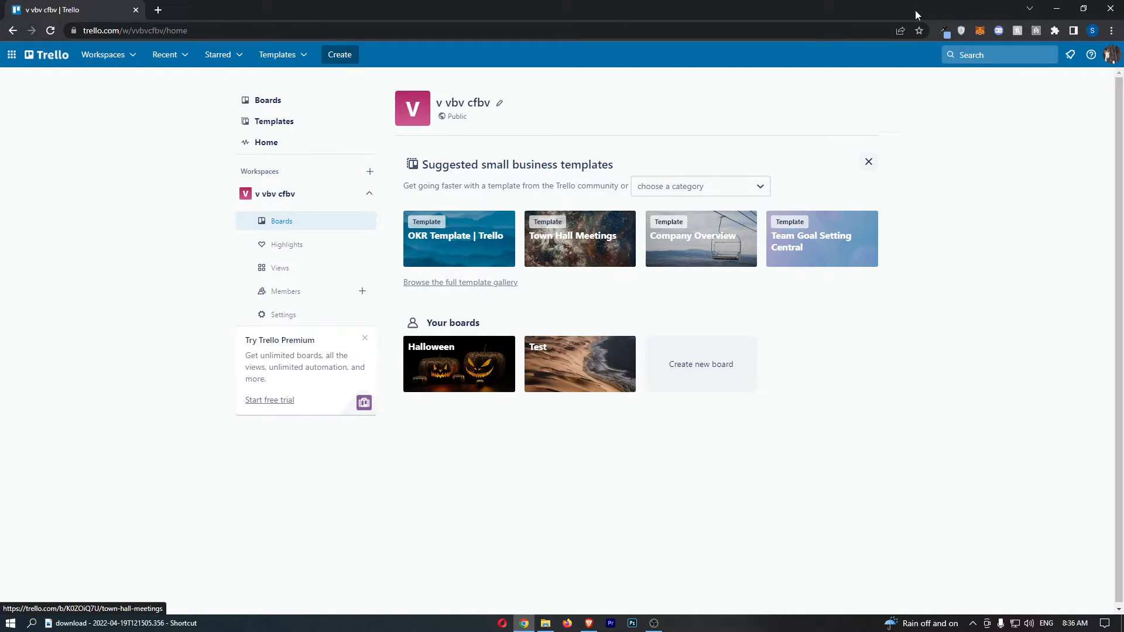
- Reveal the account menu from the profile avatar in the Trello header
click(1113, 55)
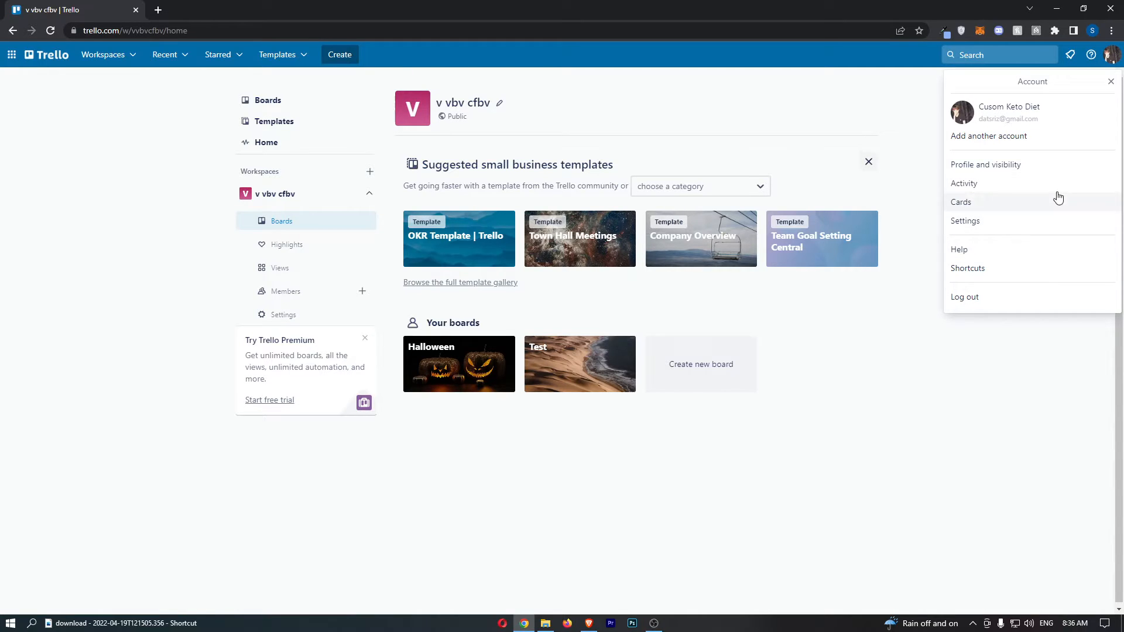
- Choose Settings from the account menu to land on the Trello Settings page
click(964, 220)
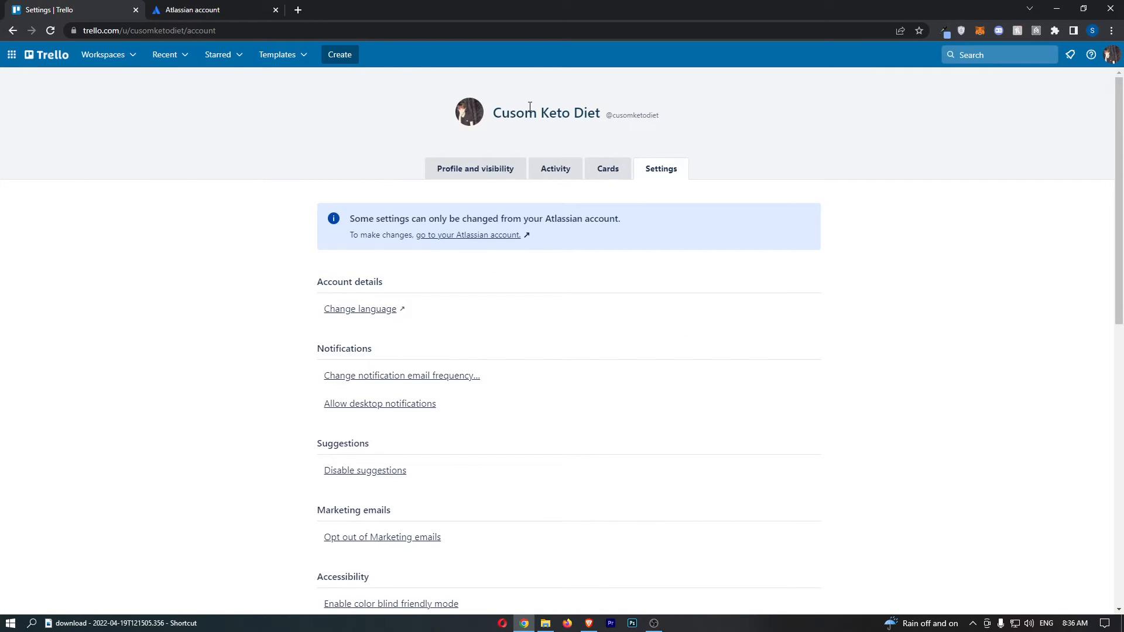